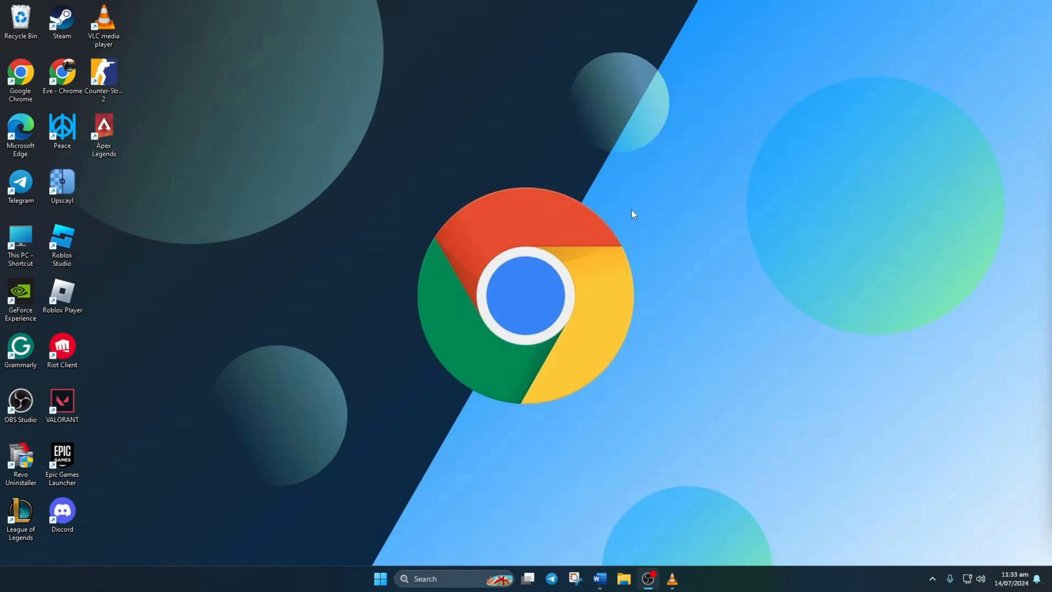
pyautogui.moveTo(372, 223)
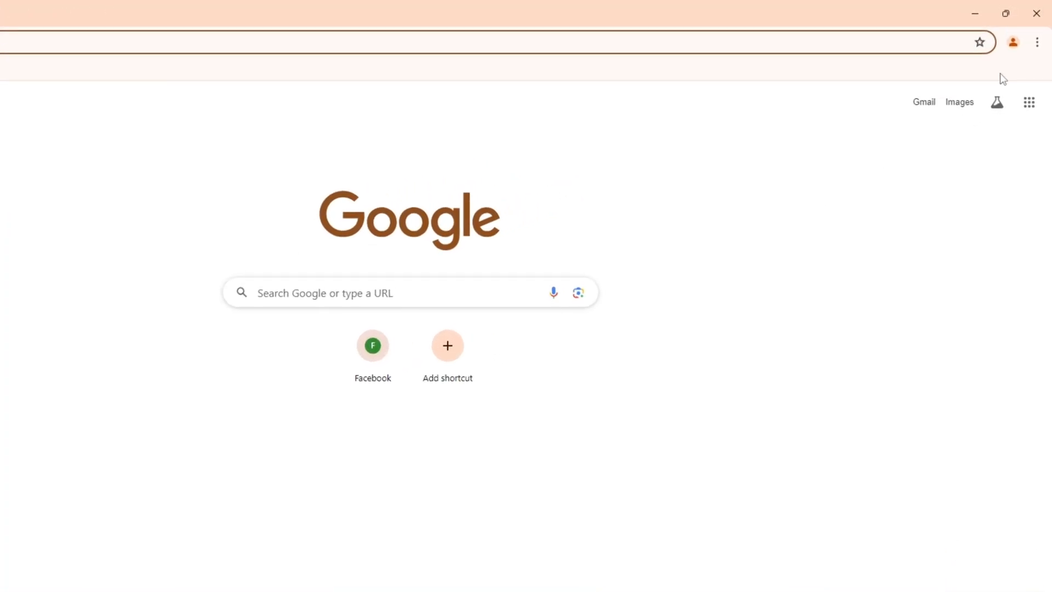
# Check Chrome's version and update status on the About Chrome page, confirming version 126 is current
pyautogui.click(1036, 43)
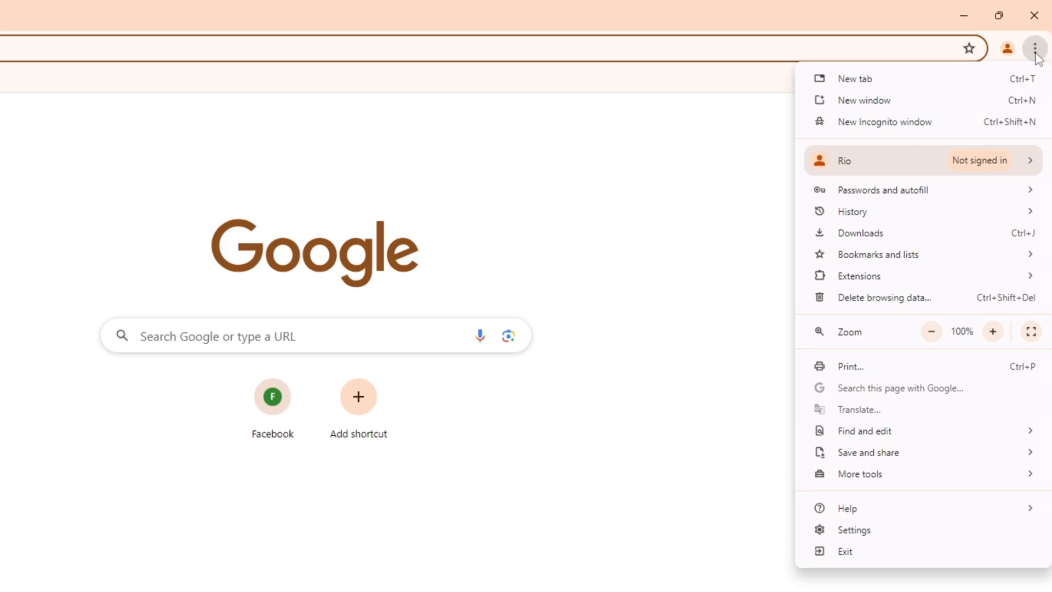
pyautogui.click(854, 530)
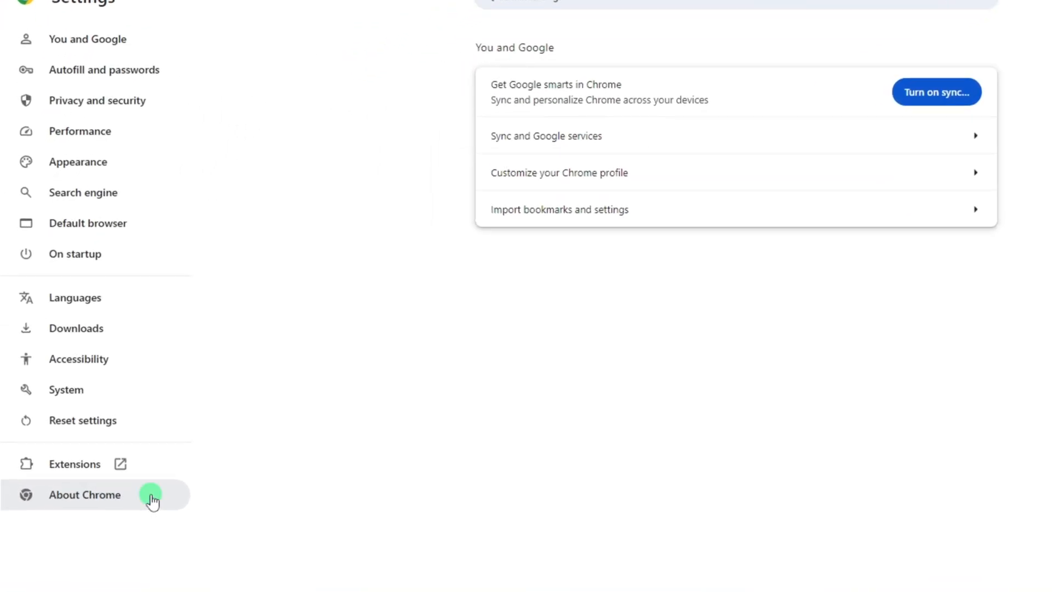
pyautogui.click(84, 495)
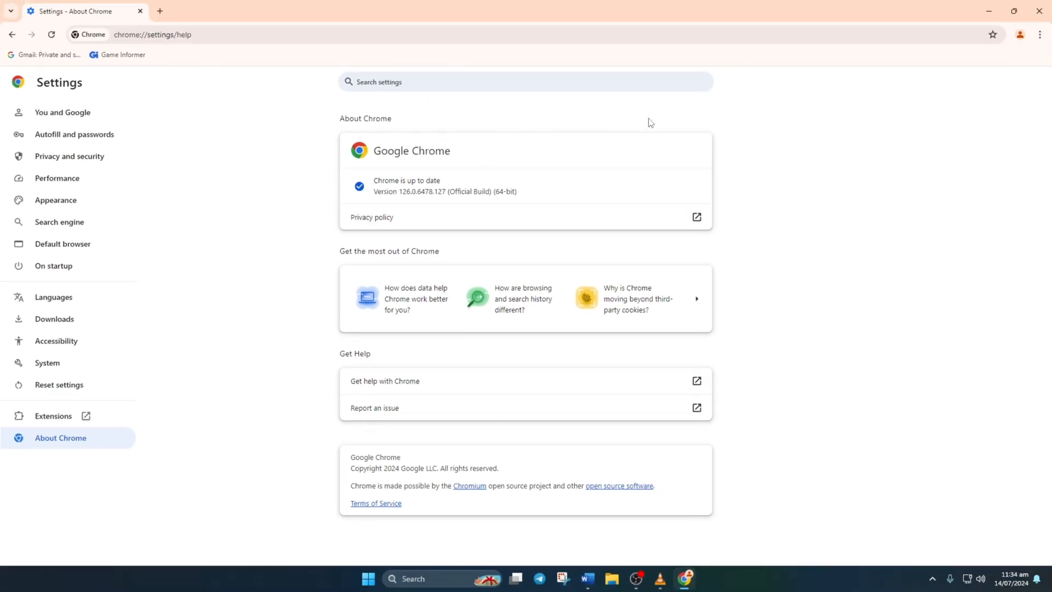
pyautogui.moveTo(813, 139)
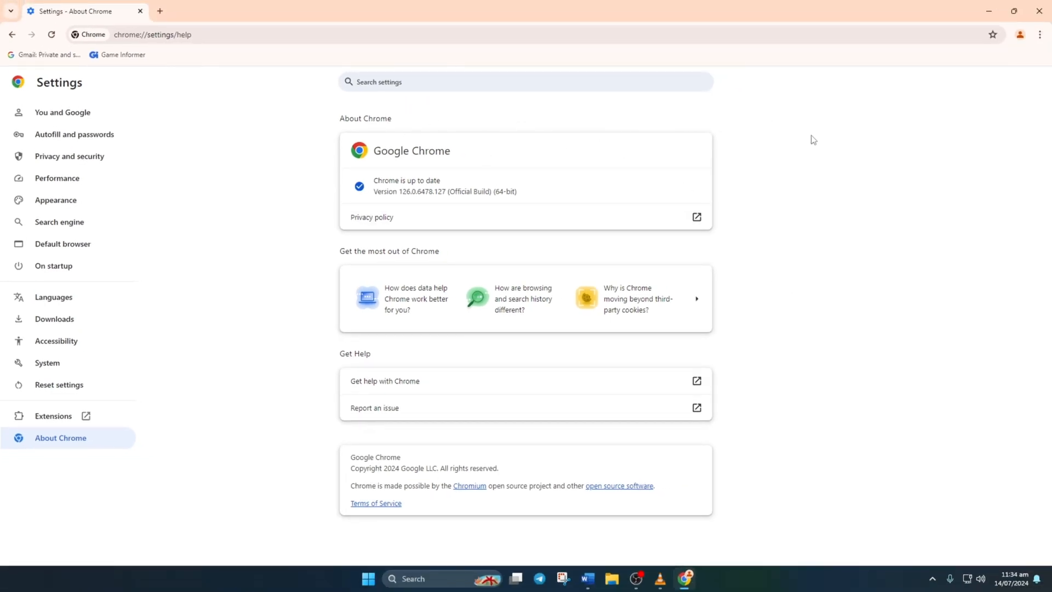
pyautogui.moveTo(893, 200)
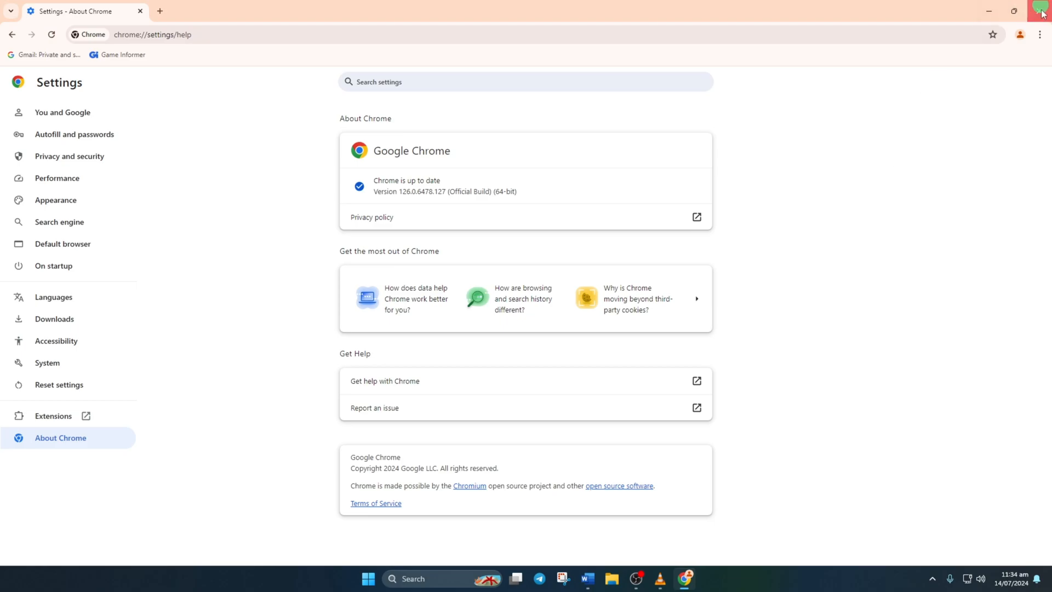
# Close Chrome and end the remaining Google Chrome process from Task Manager
pyautogui.click(1041, 11)
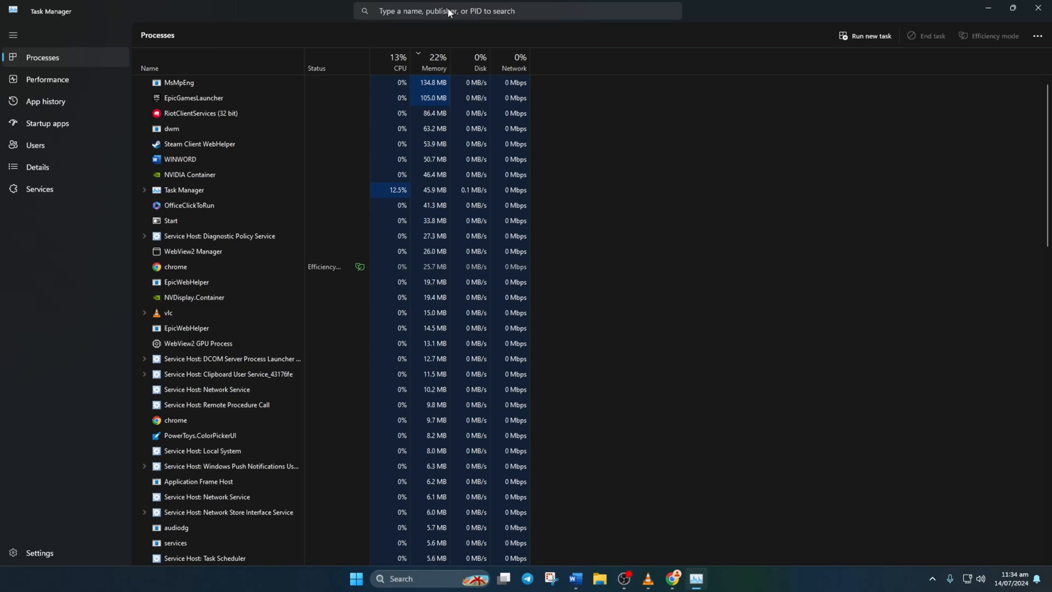
pyautogui.write('chrome')
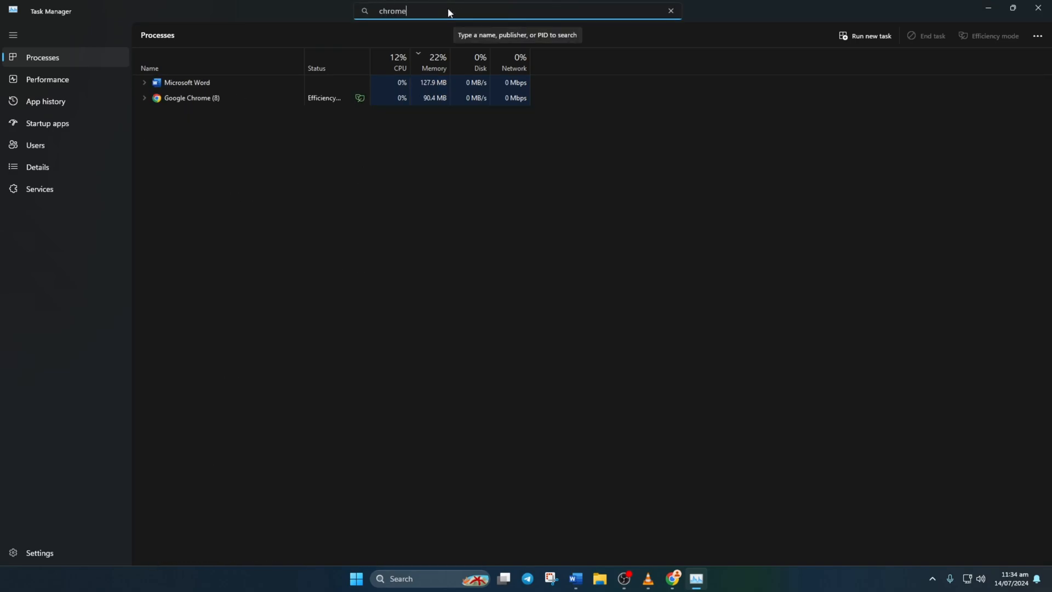
pyautogui.rightClick(191, 98)
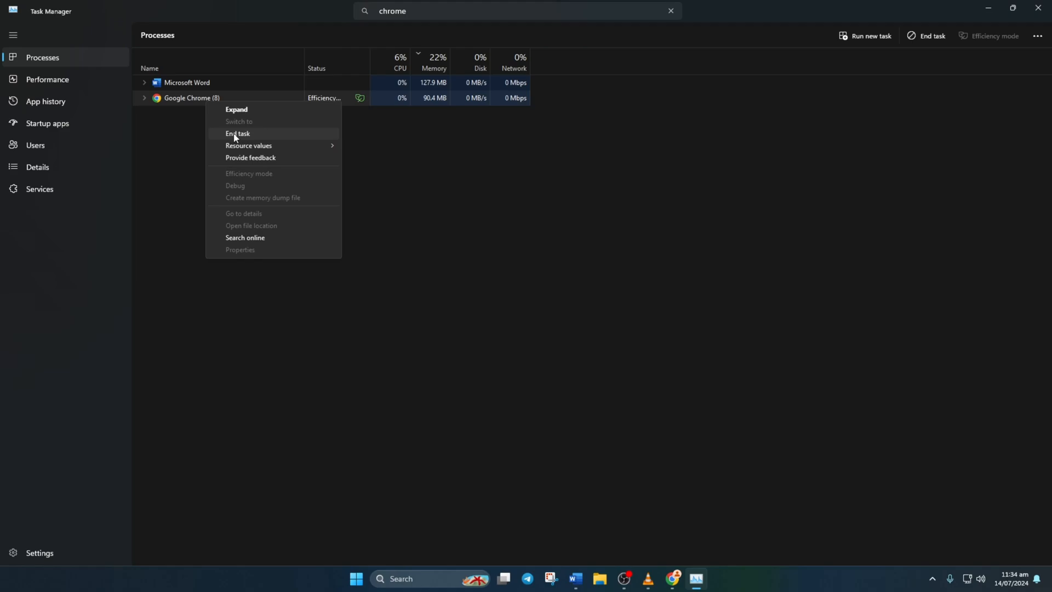
pyautogui.click(238, 134)
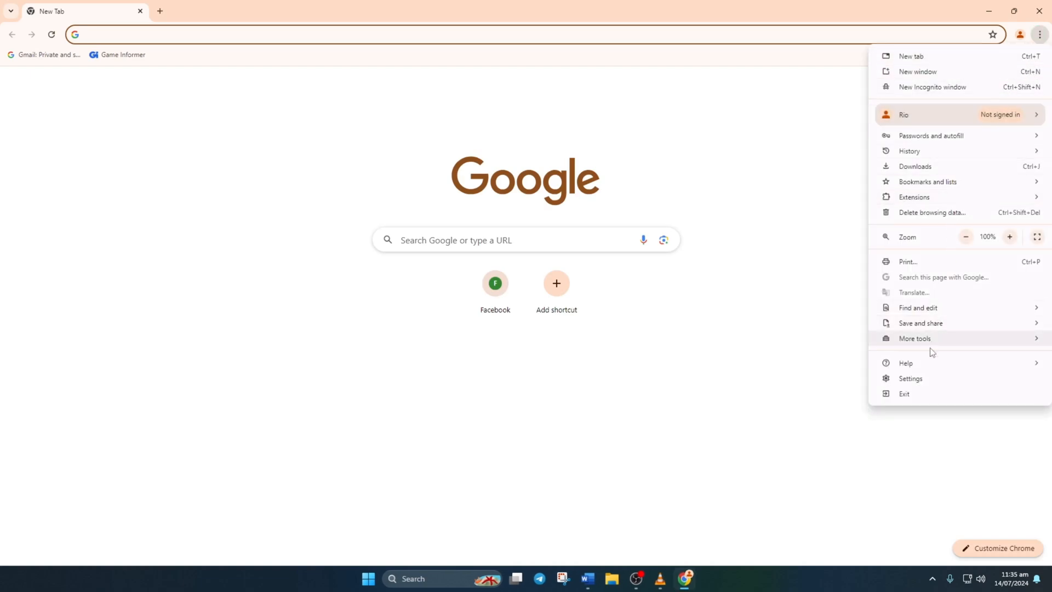
# Go to the Reset settings section of Chrome's Settings
pyautogui.click(910, 378)
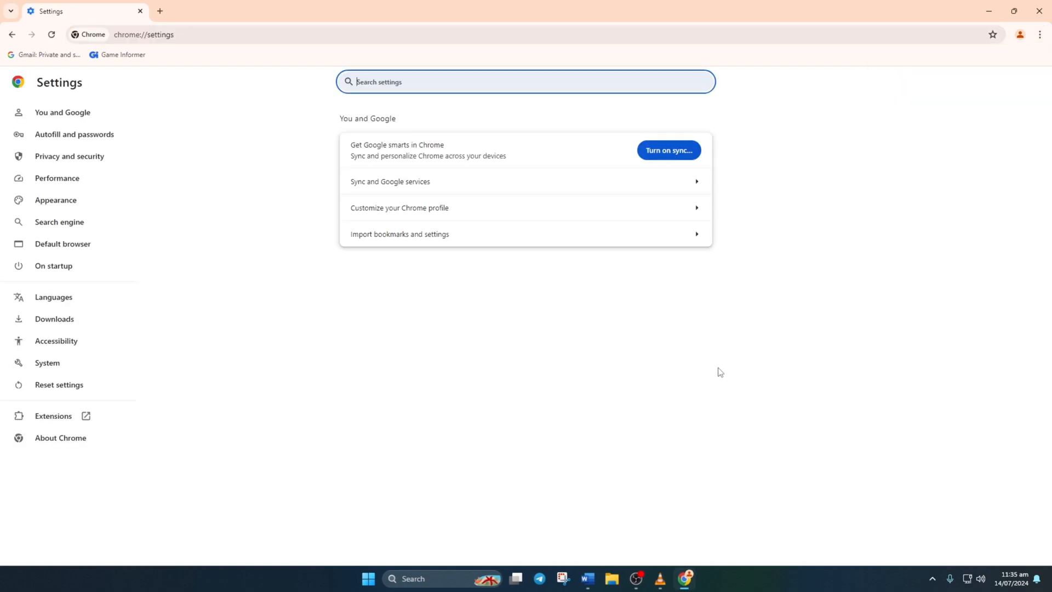
pyautogui.click(58, 385)
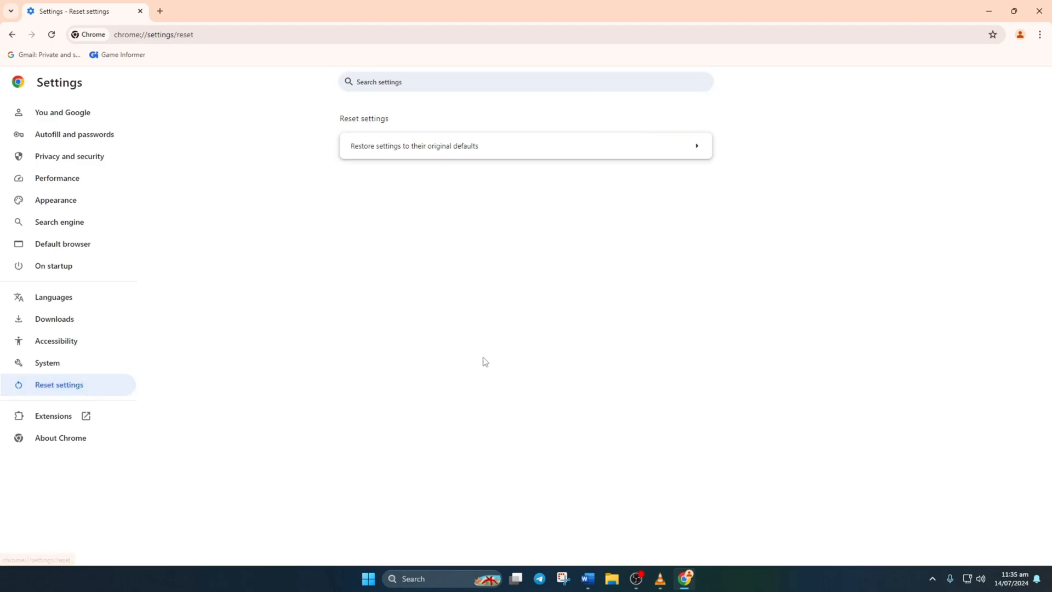
pyautogui.moveTo(509, 146)
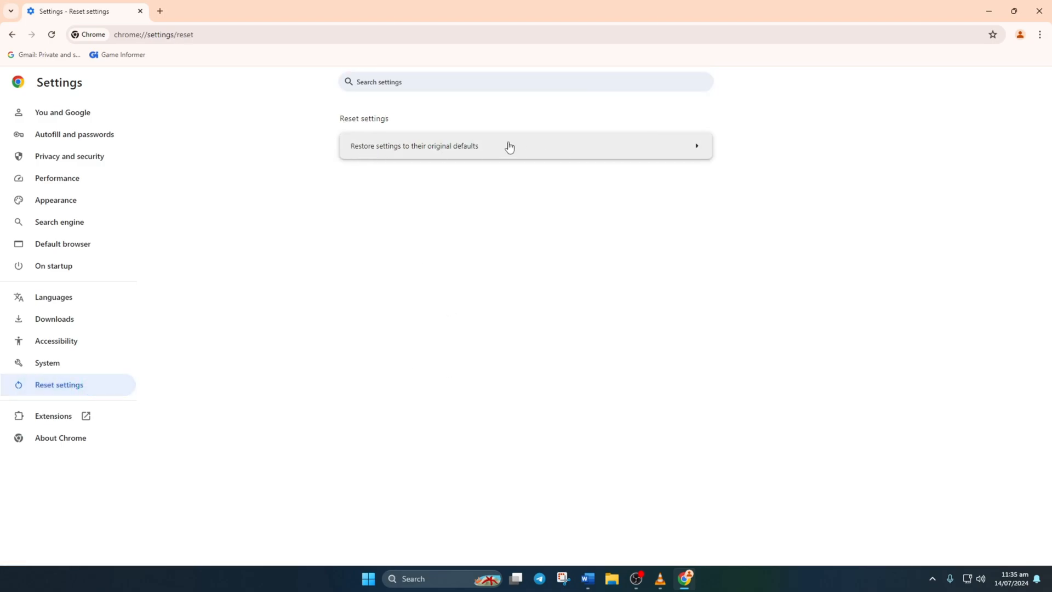
# Restore Chrome's settings to their original defaults, confirming the reset dialog
pyautogui.click(415, 146)
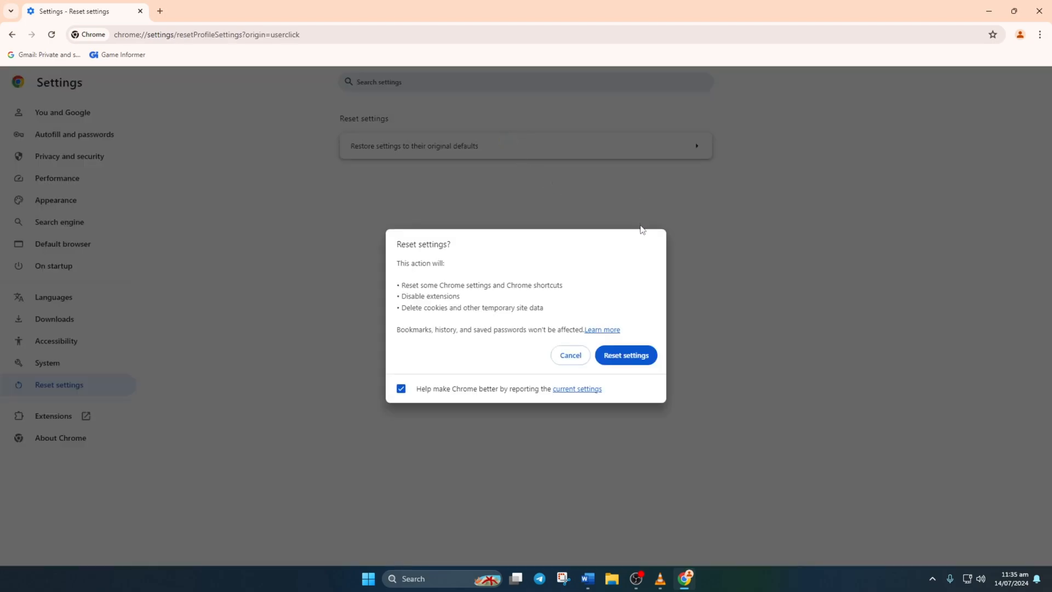
pyautogui.moveTo(397, 296); pyautogui.dragTo(545, 307)
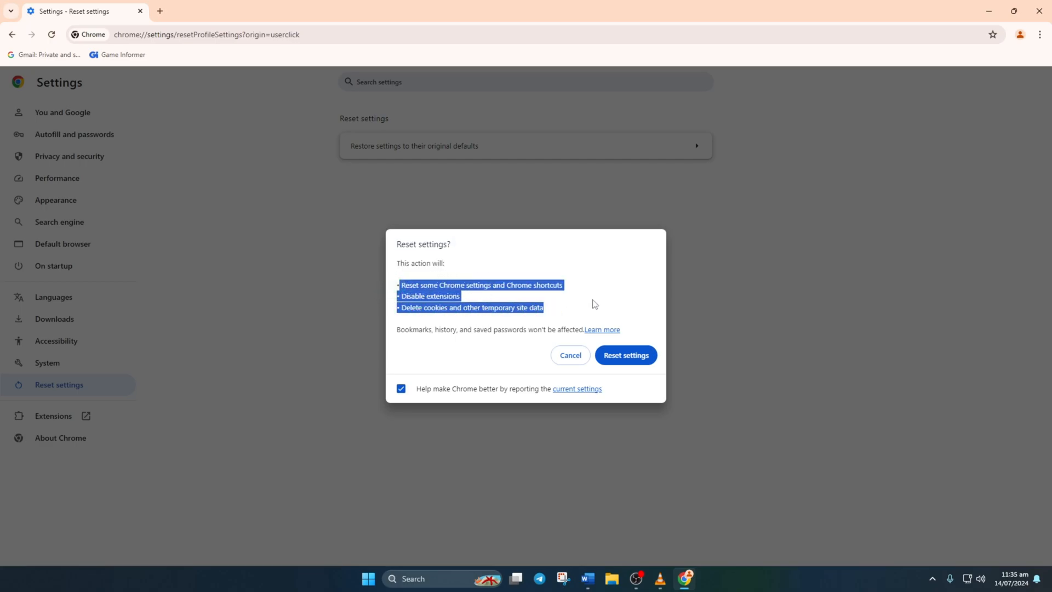
pyautogui.moveTo(612, 303)
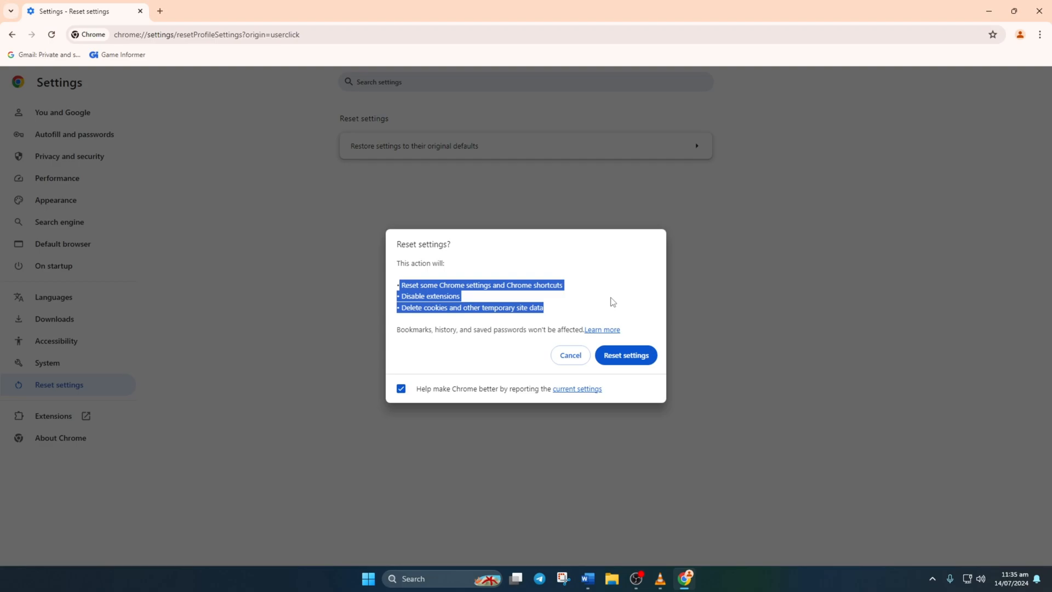
pyautogui.click(570, 355)
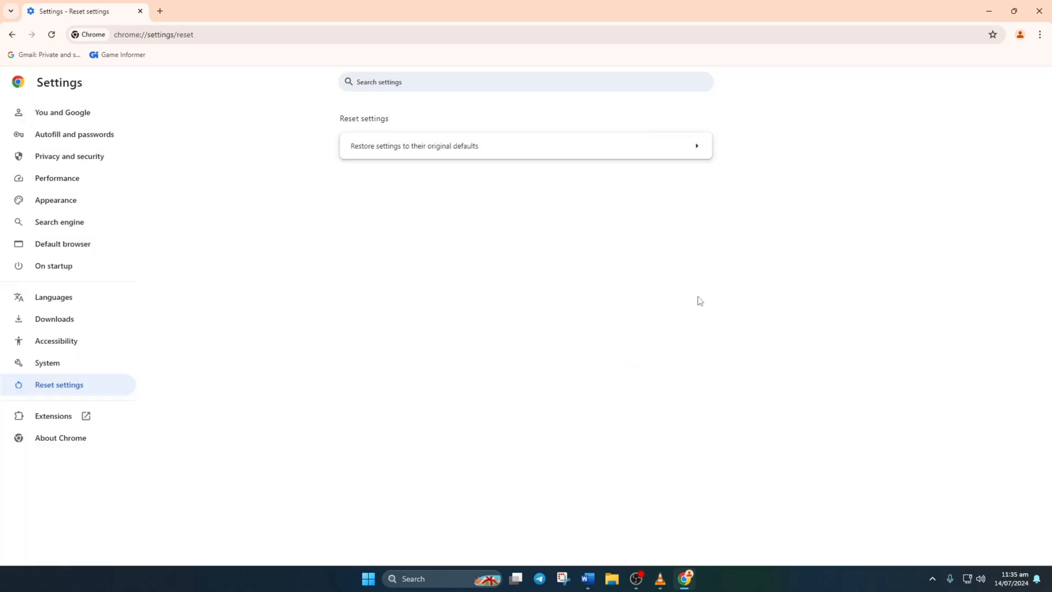
pyautogui.moveTo(594, 278)
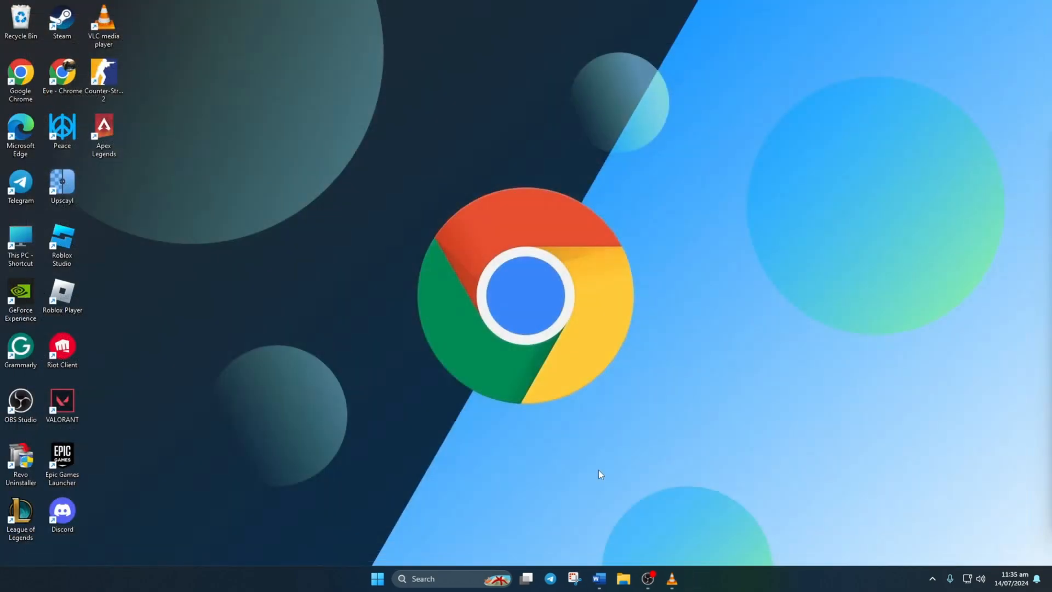
pyautogui.moveTo(607, 471)
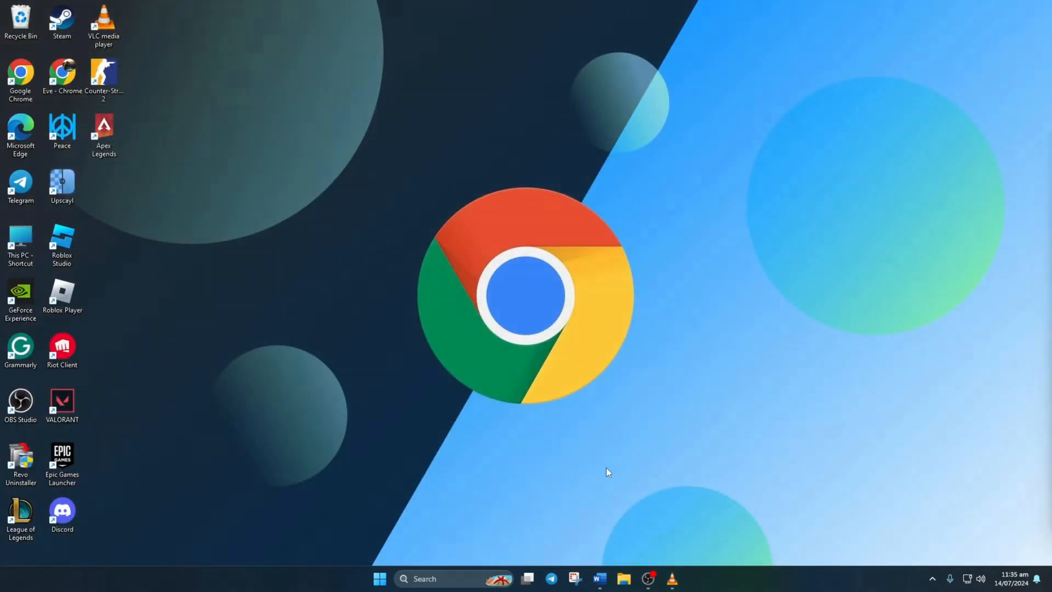